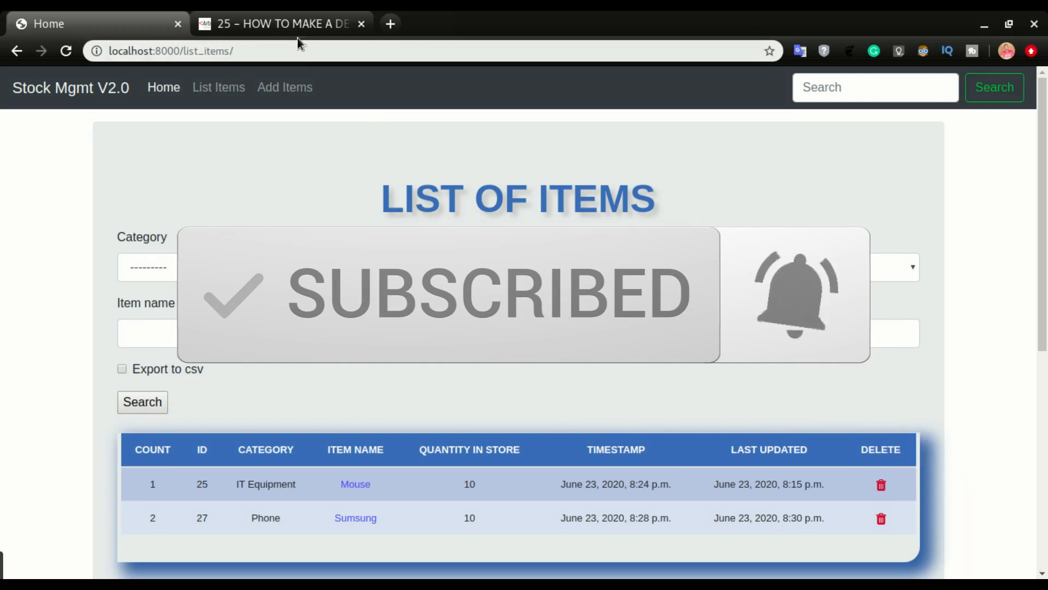
# Step: Bring up the '25 – HOW TO MAKE A DETAIL PAGE' tutorial and scroll to the stock_detail.html code block
pyautogui.click(281, 23)
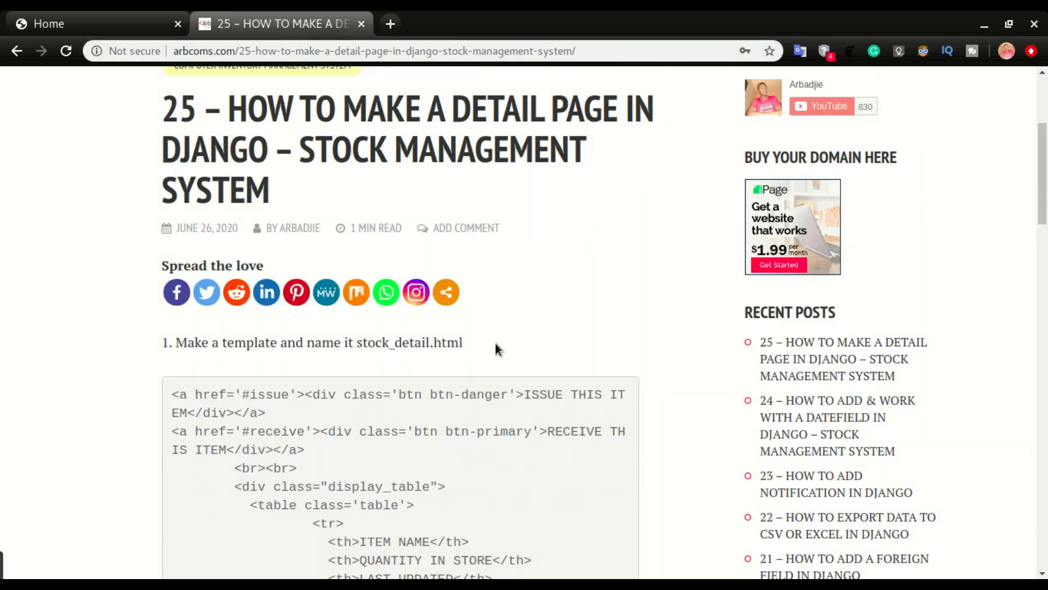
pyautogui.scroll(-3)
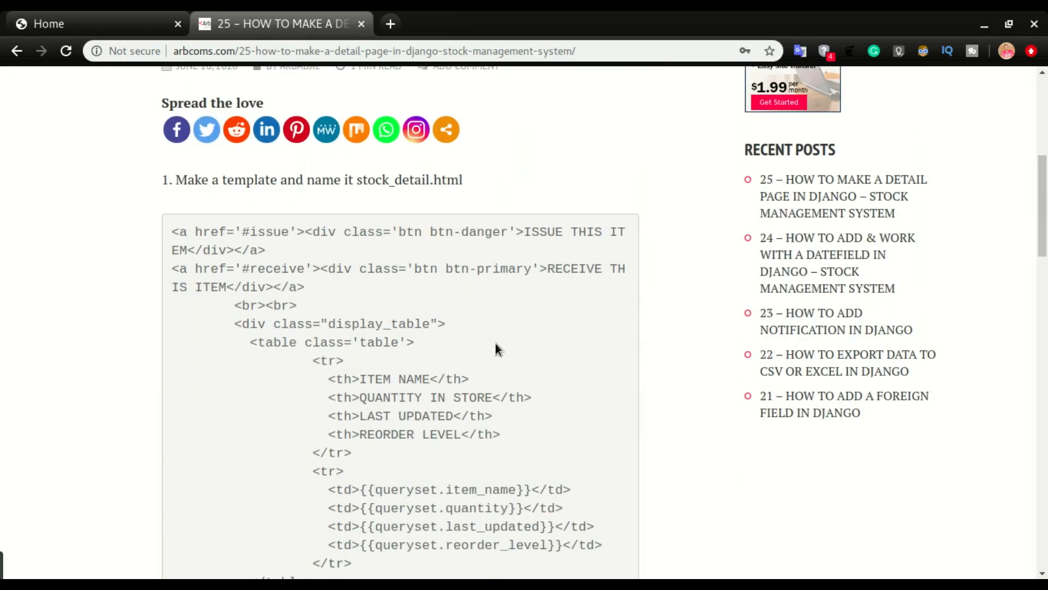
pyautogui.scroll(-3)
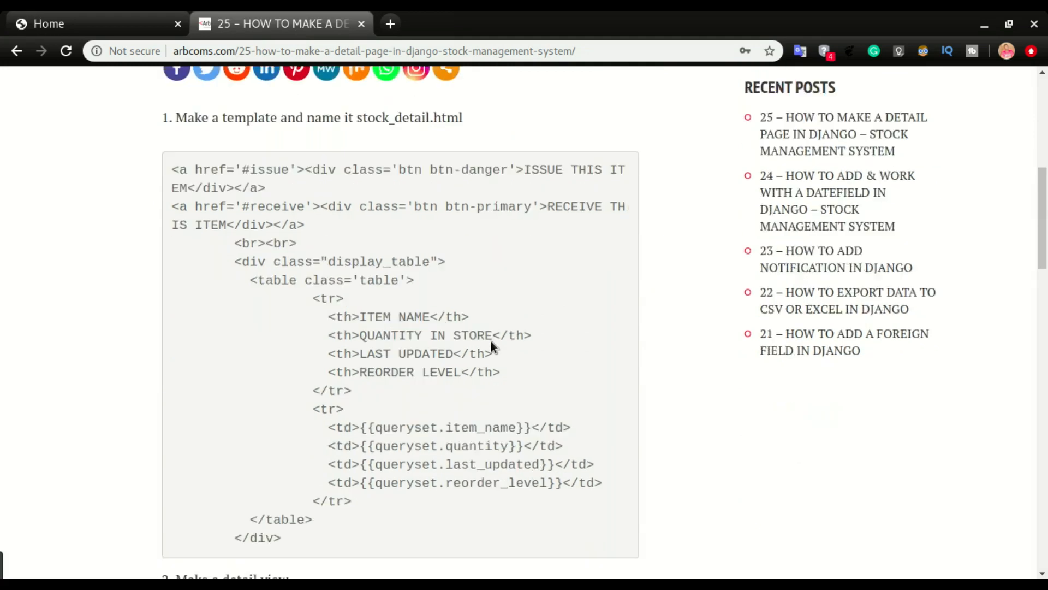
pyautogui.scroll(-3)
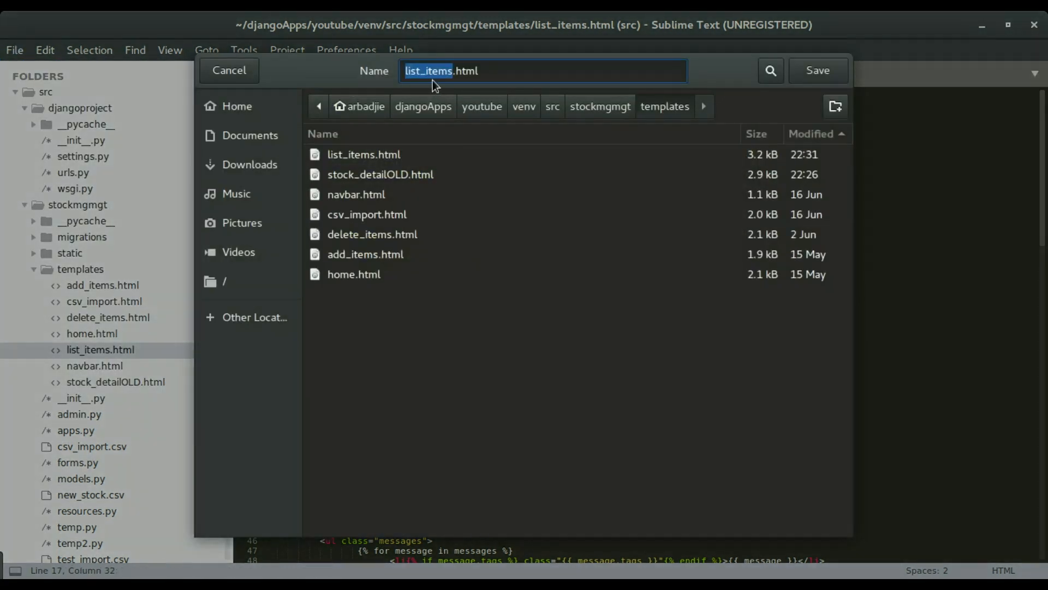
# Step: Name the new file stock_detail.html in the templates folder and save it
pyautogui.write('stock')
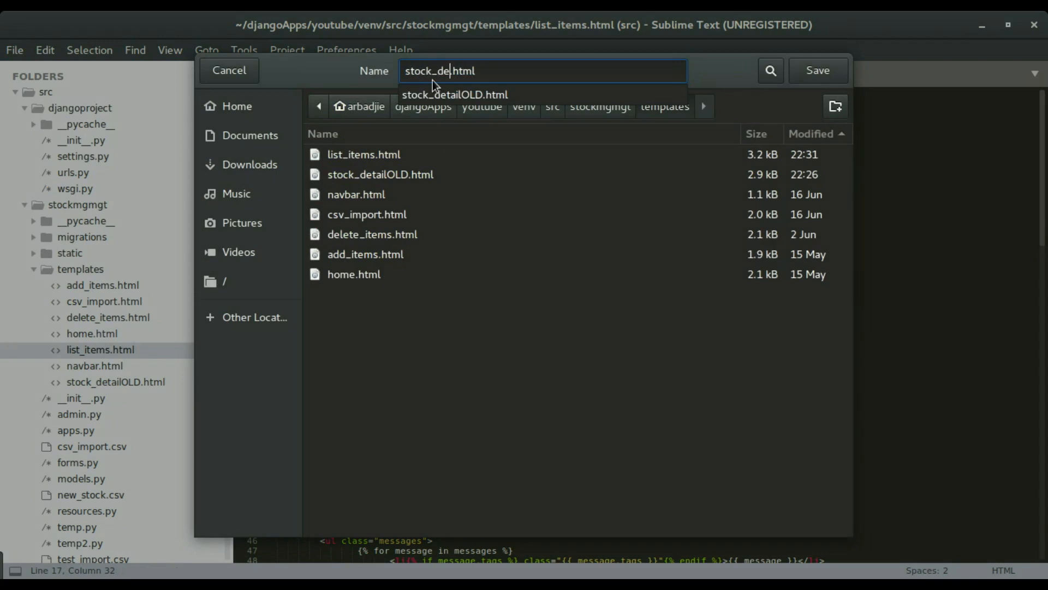
pyautogui.write('tail')
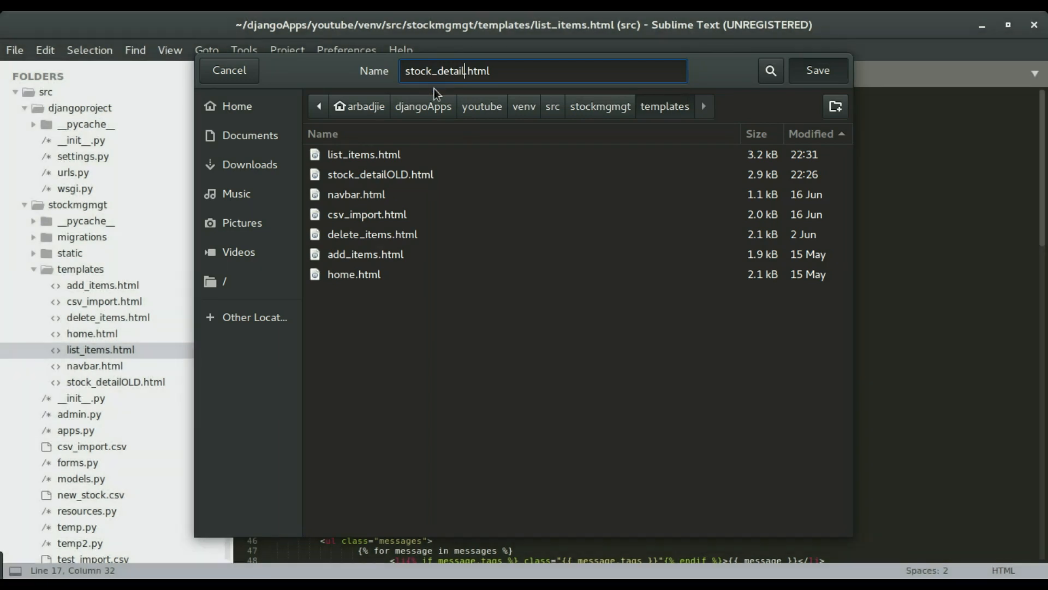
pyautogui.click(817, 70)
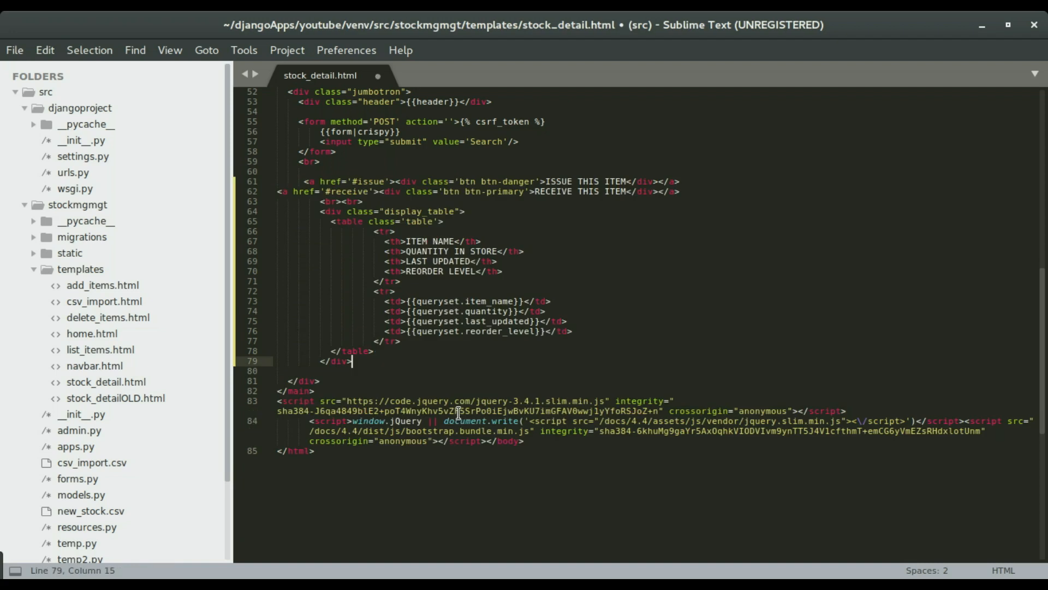
pyautogui.moveTo(291, 274)
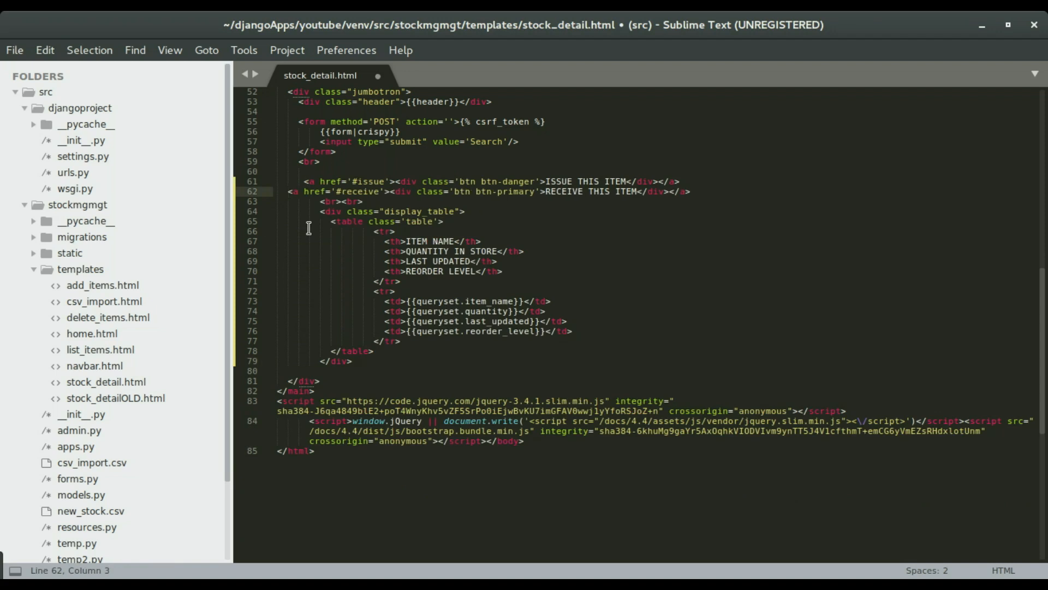
# Step: Align the receive link line with the issue link and adjust the issue link's target
pyautogui.click(299, 192)
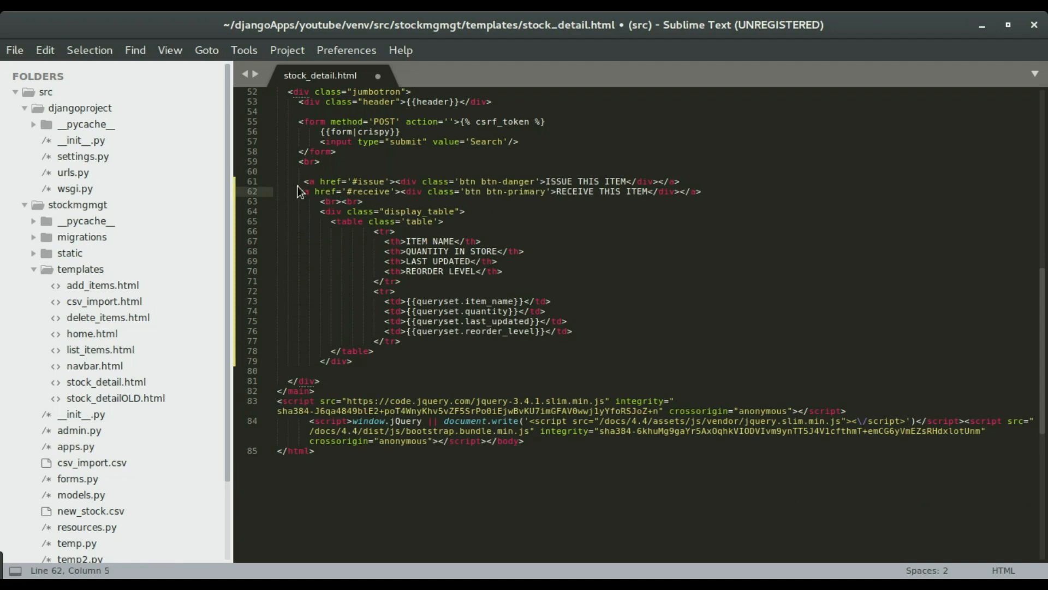
pyautogui.click(492, 181)
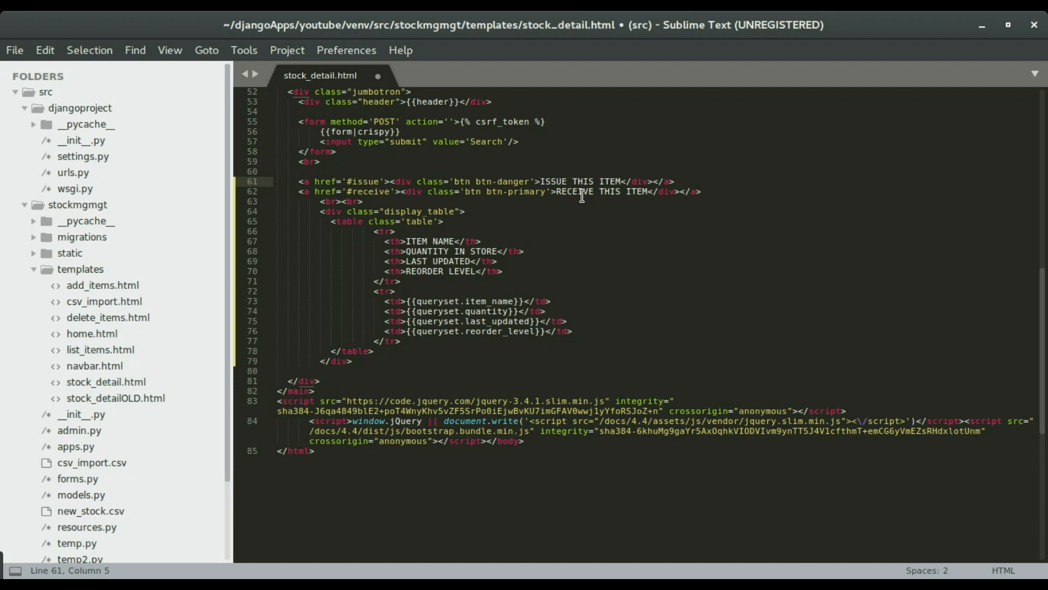
pyautogui.click(299, 181)
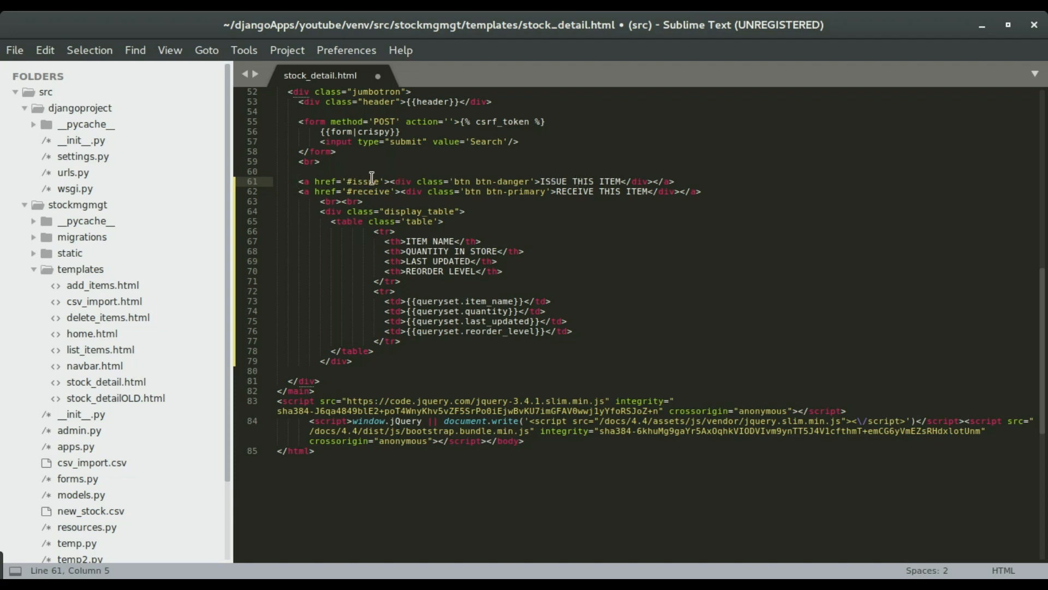
pyautogui.doubleClick(367, 181)
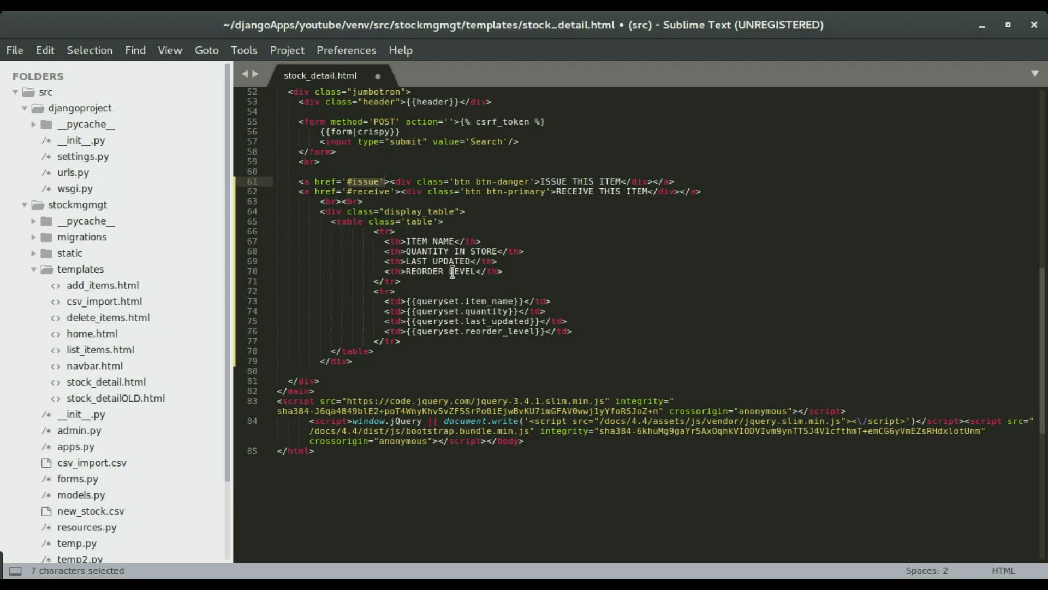
pyautogui.scroll(-3)
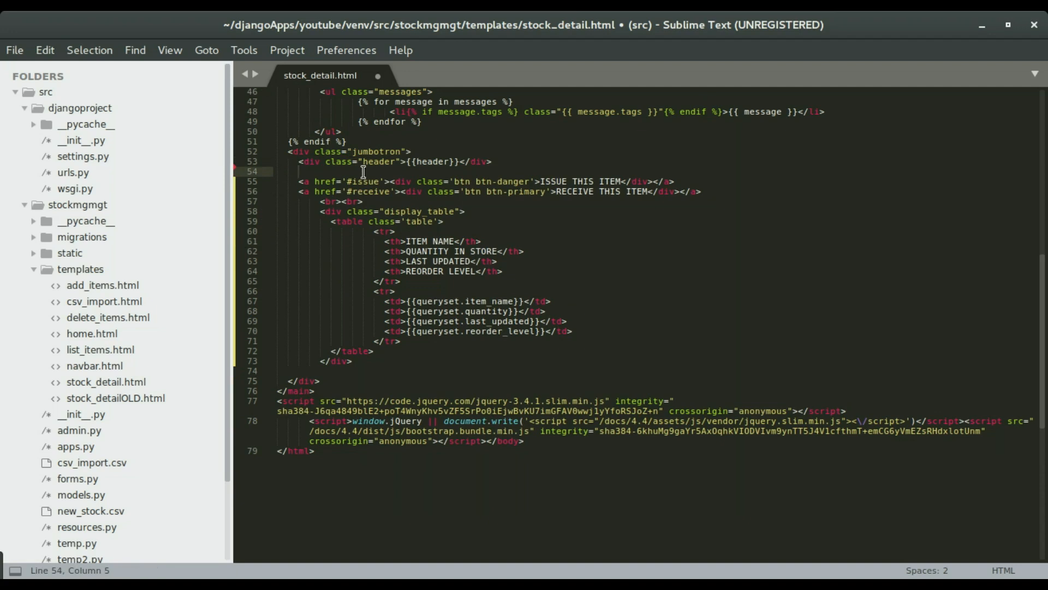
# Step: Save stock_detail.html and compare it against the tutorial's template code
pyautogui.press('ctrl+s')
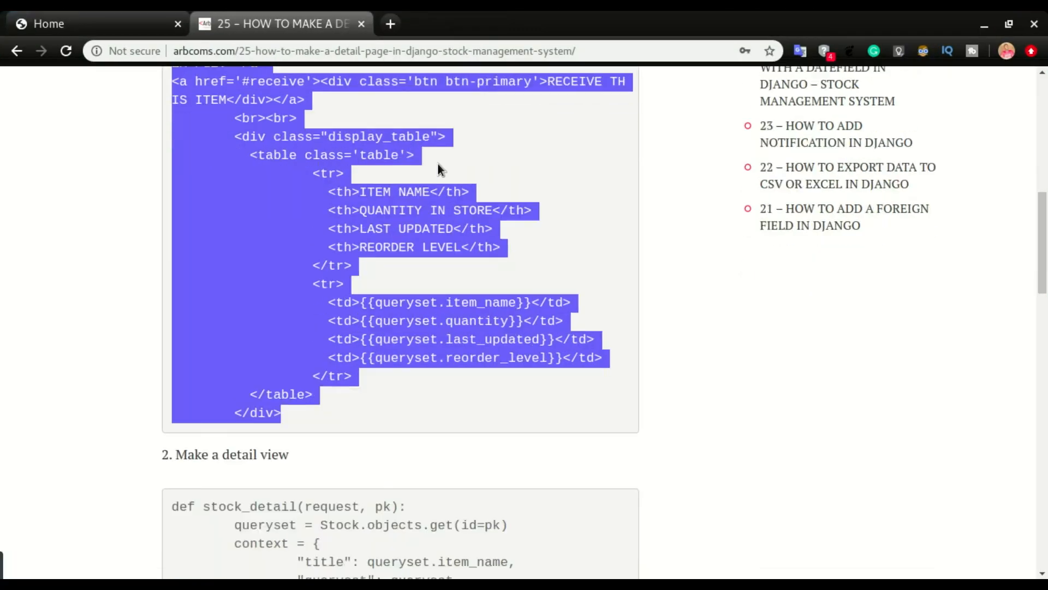
pyautogui.scroll(-3)
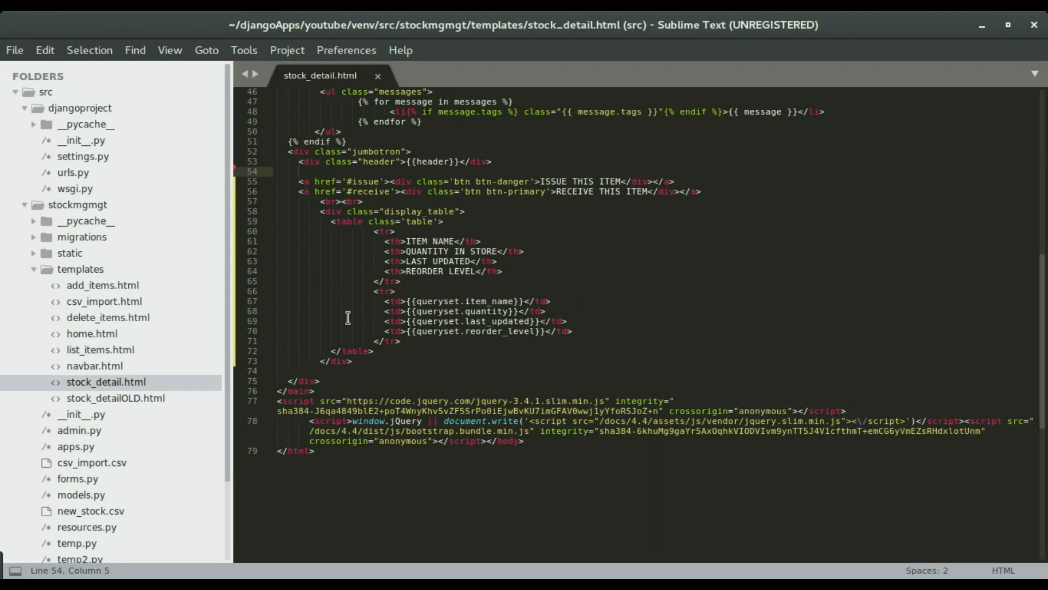
pyautogui.scroll(-3)
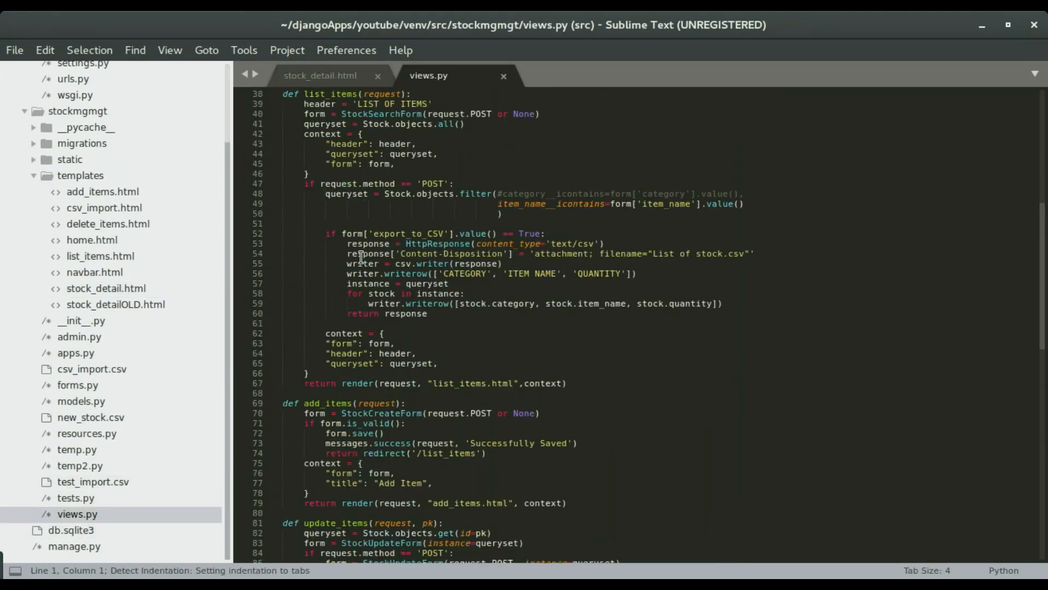
# Step: Reach the bottom of views.py and select the new stock_detail view's context dictionary
pyautogui.scroll(-3)
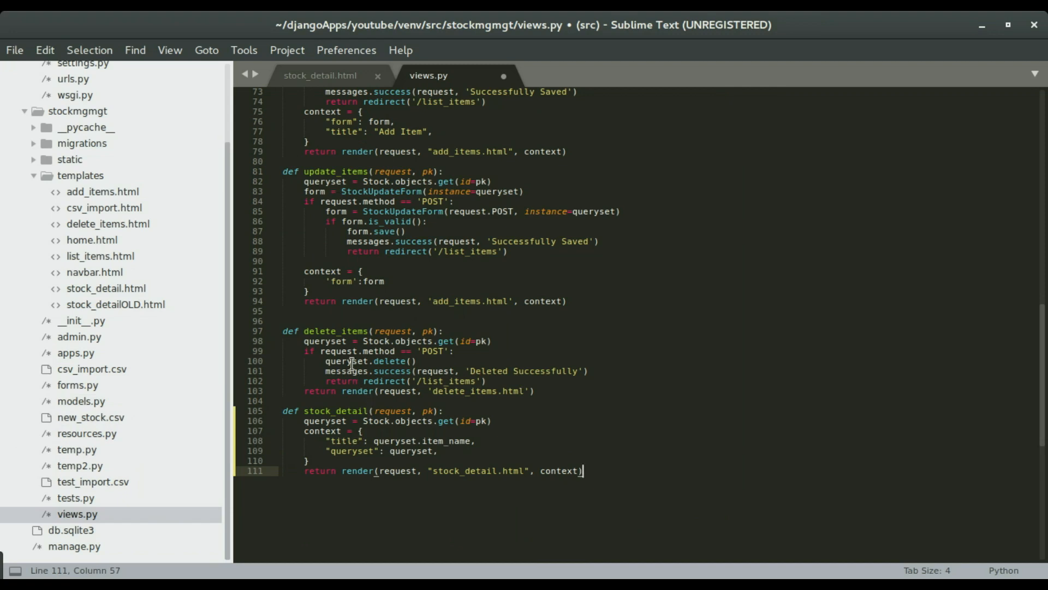
pyautogui.moveTo(306, 191); pyautogui.dragTo(523, 191)
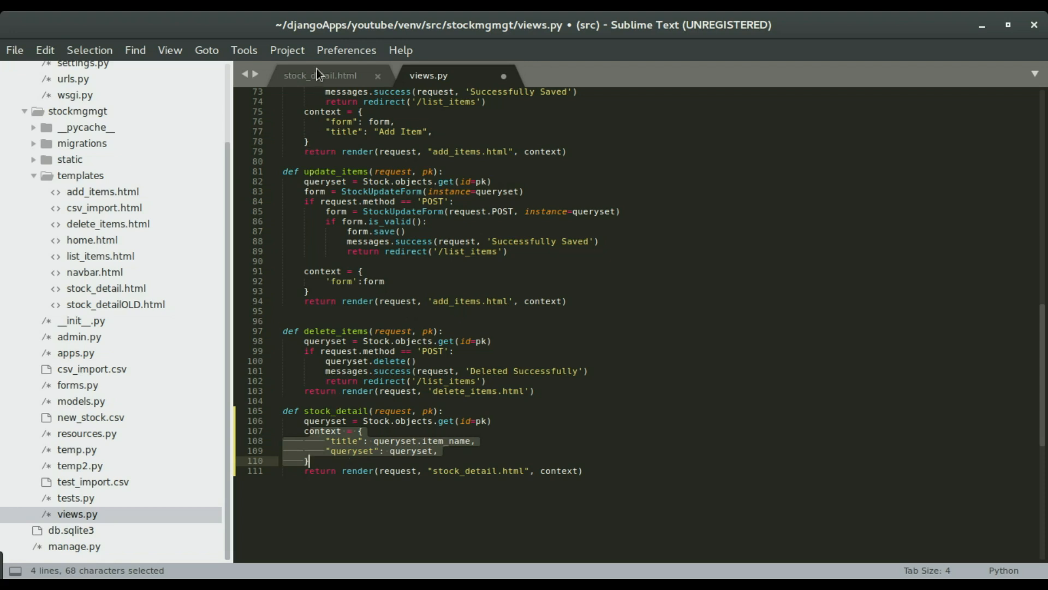
# Step: Compare the queryset placeholder in stock_detail.html with the view's context keys in views.py
pyautogui.click(320, 76)
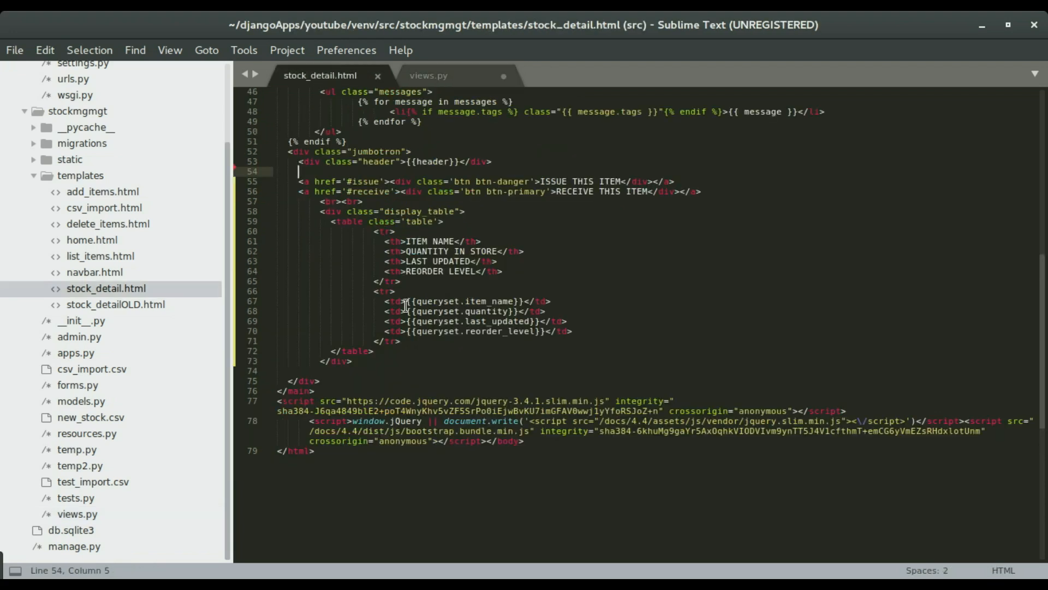
pyautogui.click(443, 301)
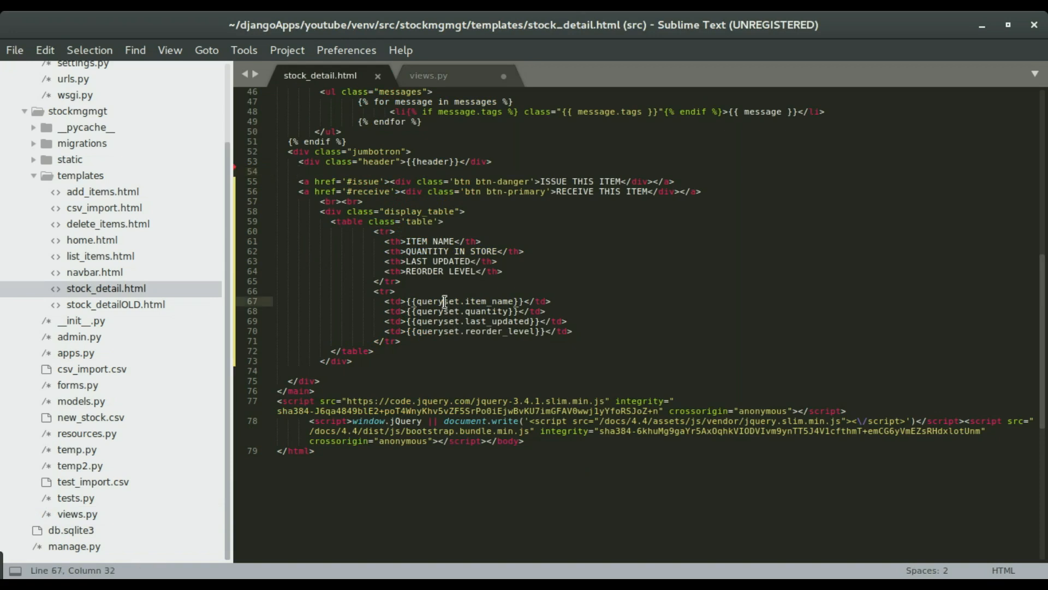
pyautogui.doubleClick(433, 301)
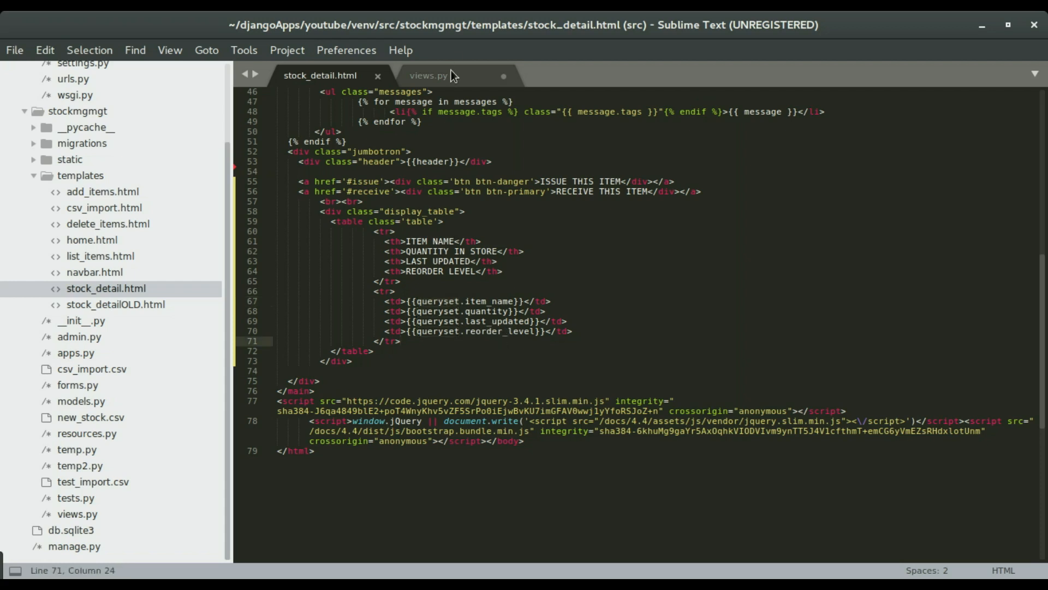
pyautogui.click(428, 76)
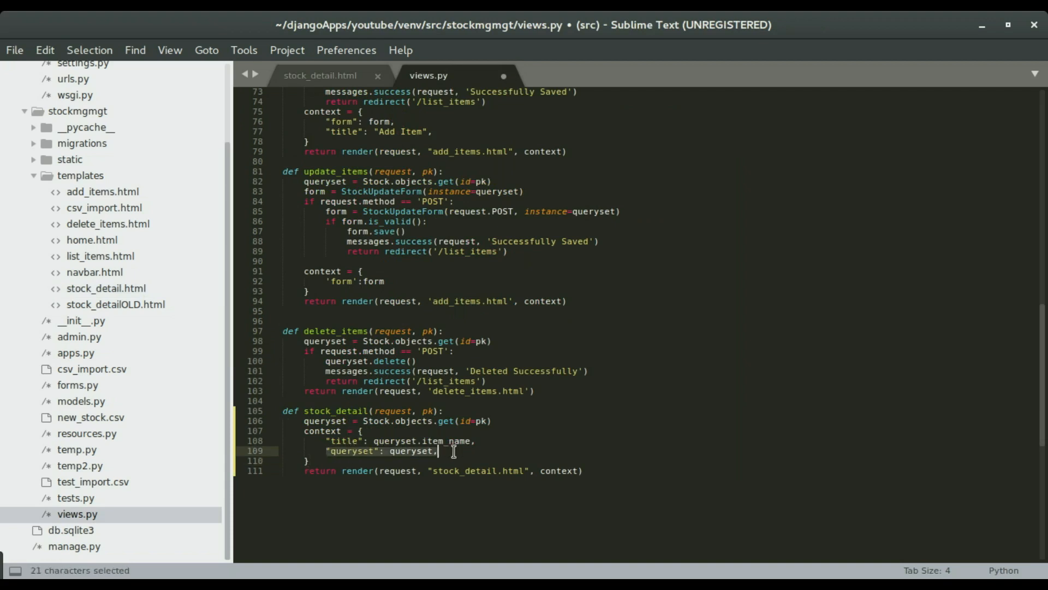
pyautogui.click(320, 75)
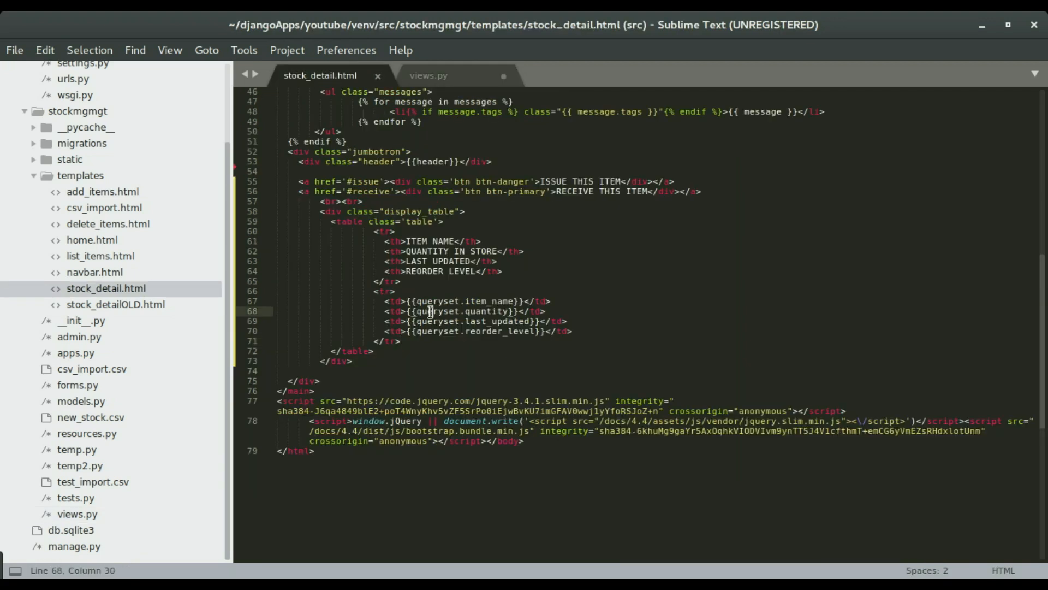
pyautogui.click(428, 76)
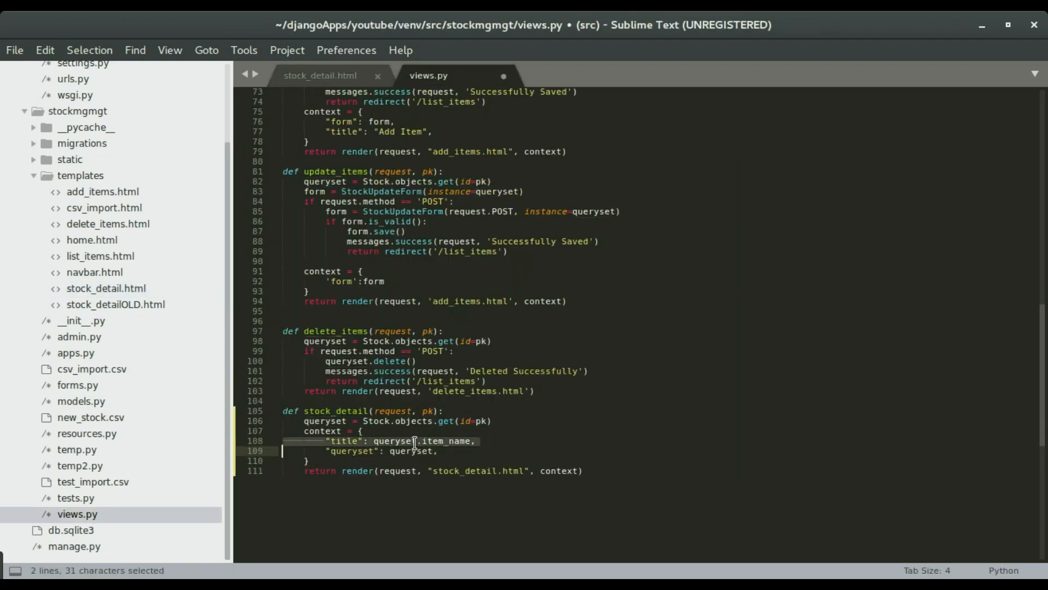
# Step: Remove the title entry so the context passes only the queryset, and save views.py
pyautogui.press('Delete')
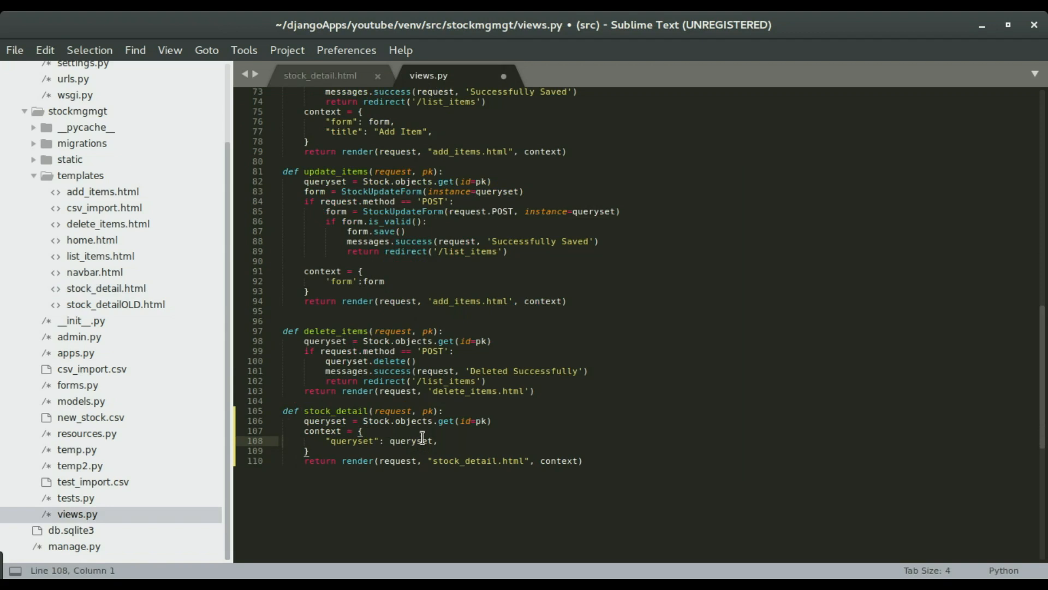
pyautogui.press('ctrl+s')
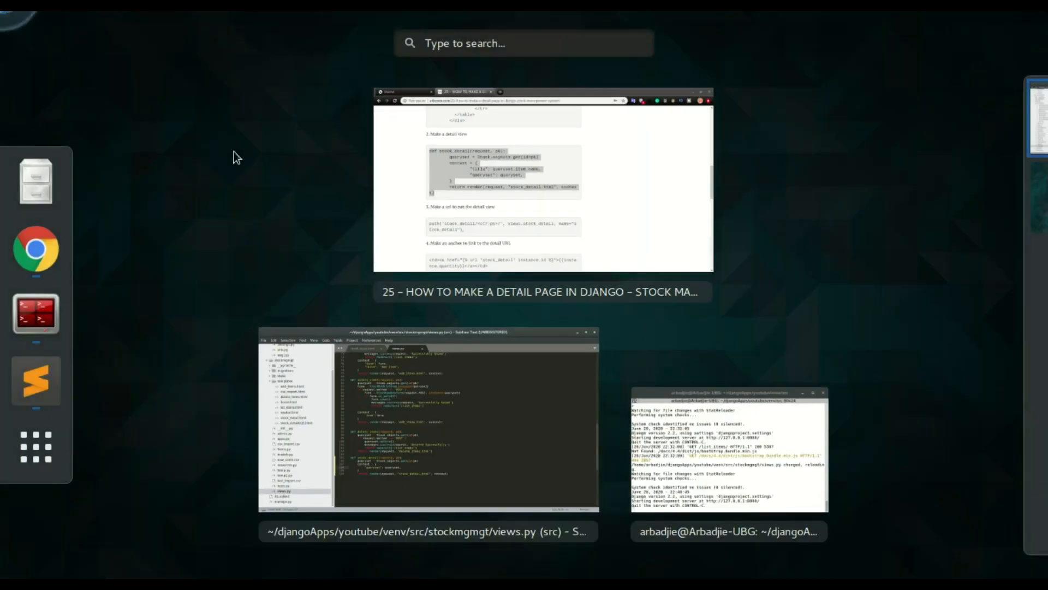
# Step: Check on the localhost list_items page that a quantity does not yet open the item
pyautogui.click(543, 183)
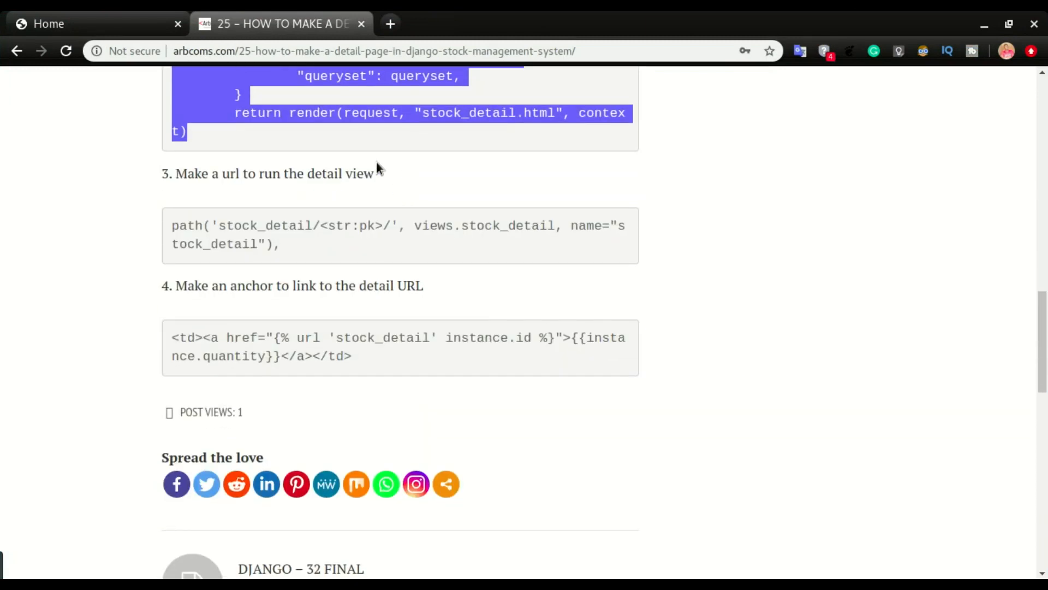
pyautogui.moveTo(195, 223)
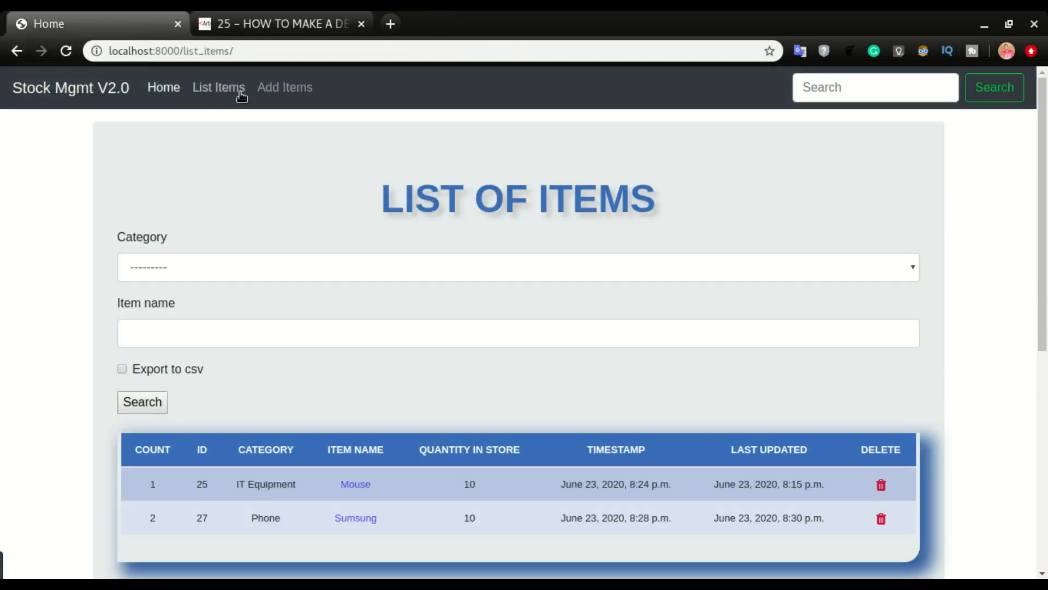
pyautogui.scroll(-3)
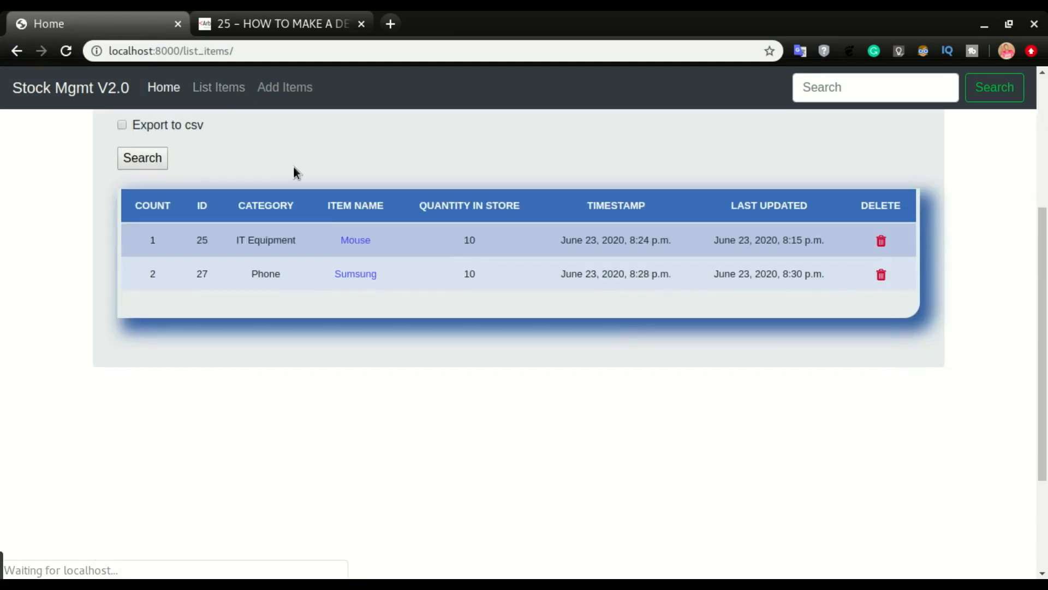
pyautogui.moveTo(475, 231)
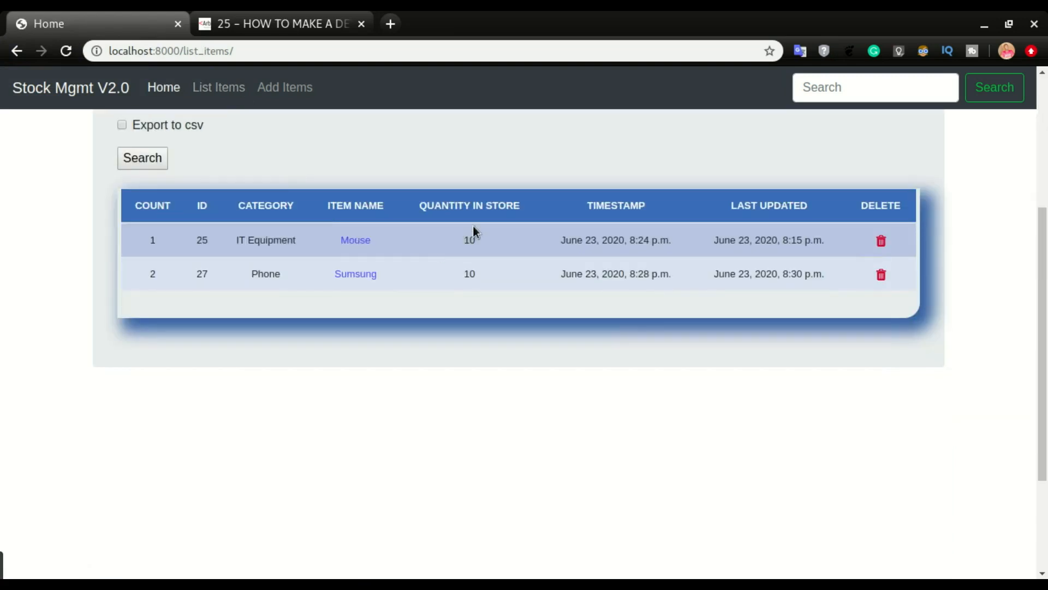
pyautogui.moveTo(472, 239)
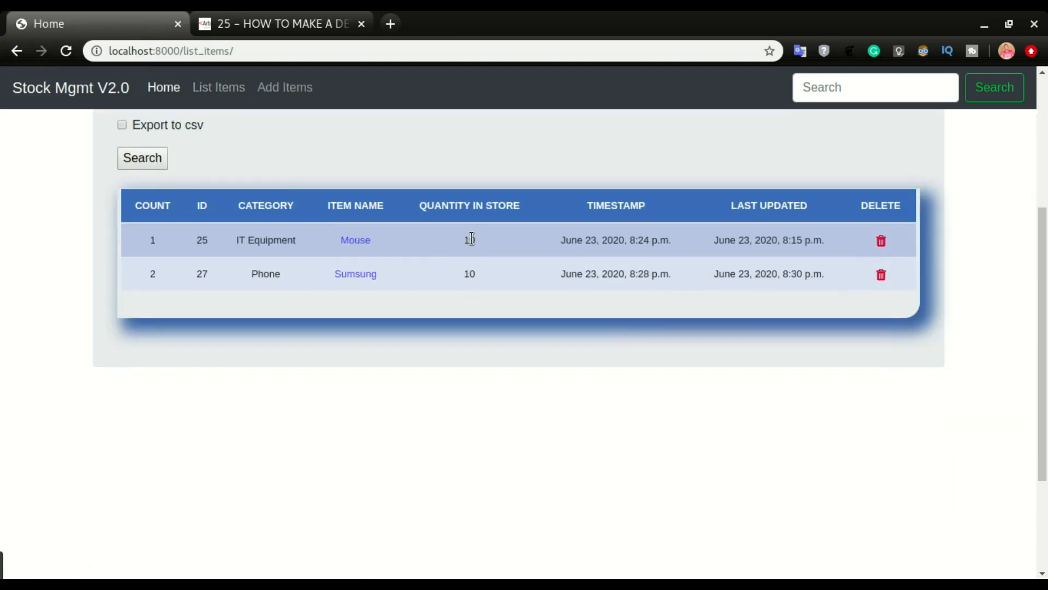
pyautogui.doubleClick(468, 240)
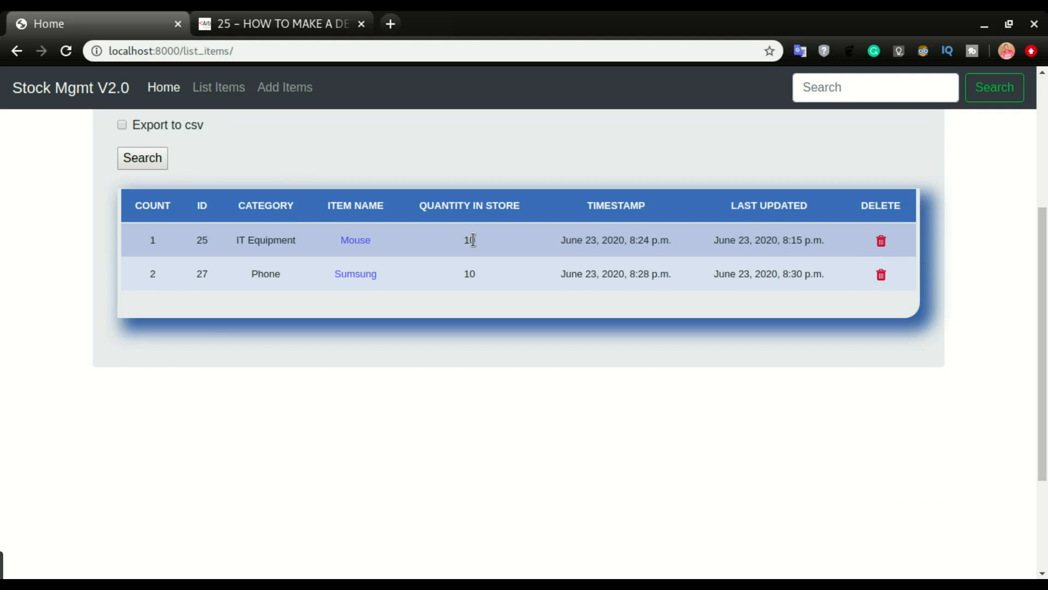
pyautogui.moveTo(467, 236)
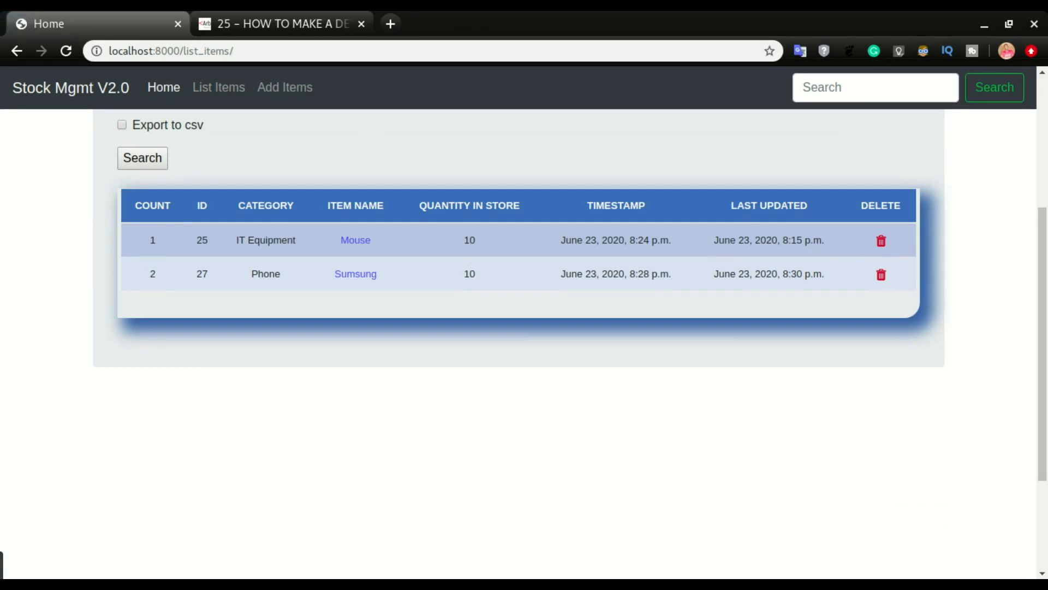
# Step: Return to the tutorial and select its stock_detail URL route snippet
pyautogui.click(281, 23)
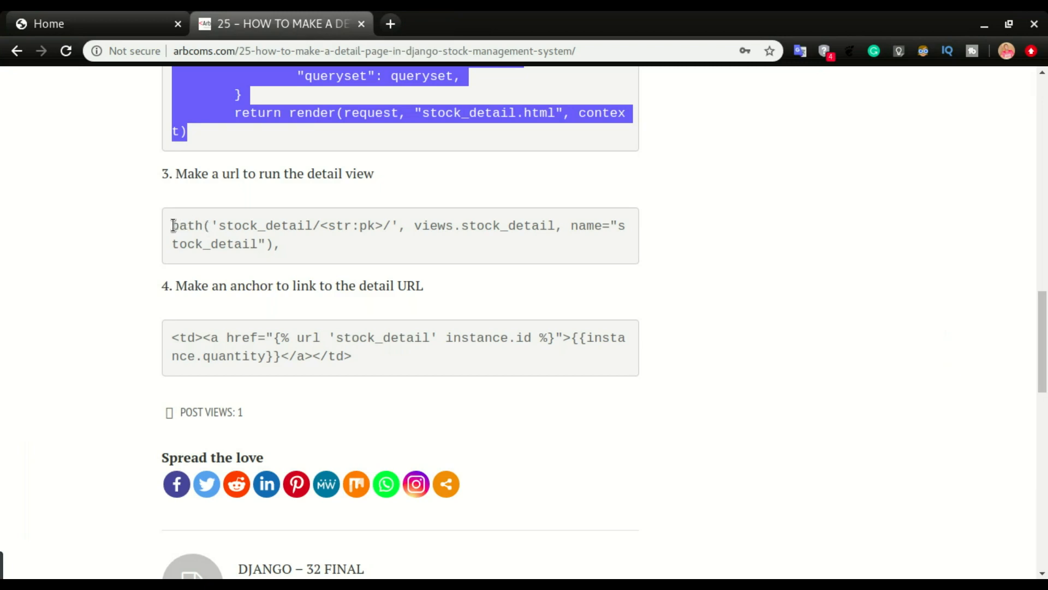
pyautogui.doubleClick(181, 225)
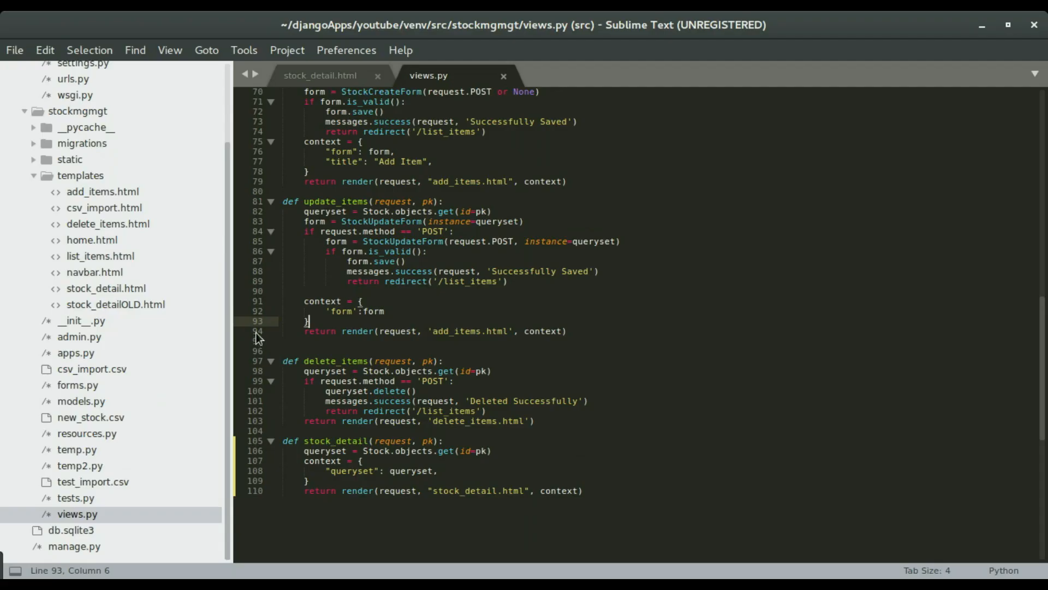
# Step: Add path('stock_detail/<str:pk>/', views.stock_detail, name="stock_detail") to urls.py and save
pyautogui.click(64, 78)
pyautogui.write('path(\'stock_detail/<str:pk>/\', views.stock_detail, name="stock_detail"),')
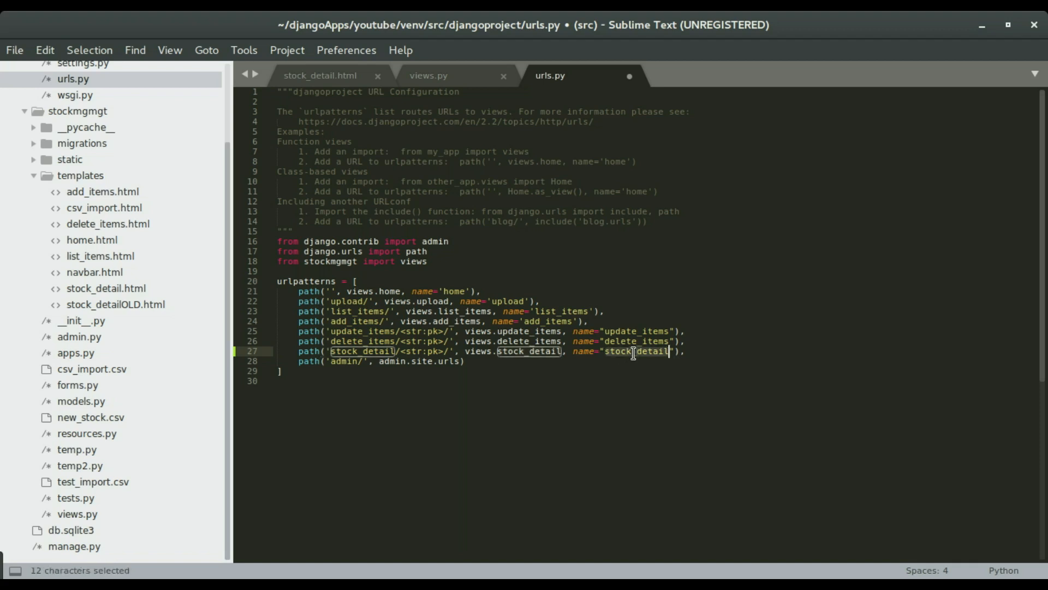
pyautogui.press('ctrl+s')
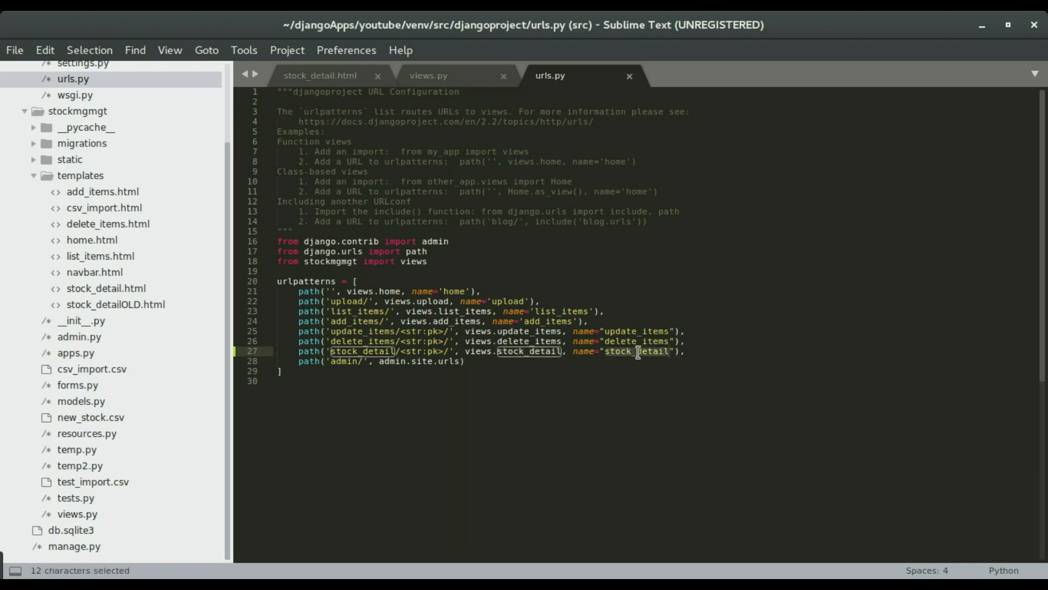
pyautogui.moveTo(94, 272)
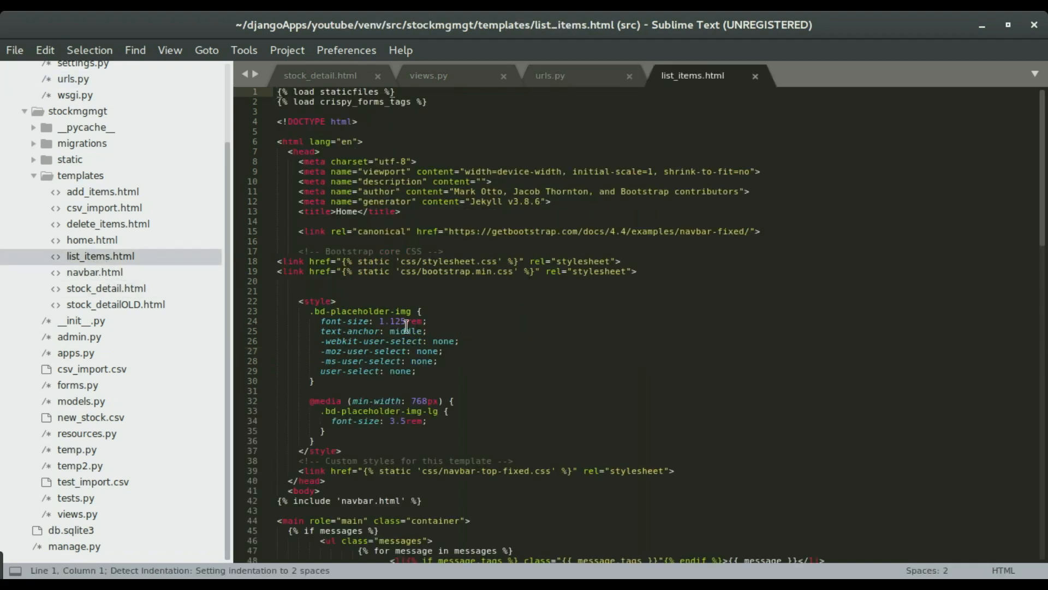
# Step: Reuse the item_name anchor markup to wrap the quantity cell in a link
pyautogui.scroll(-3)
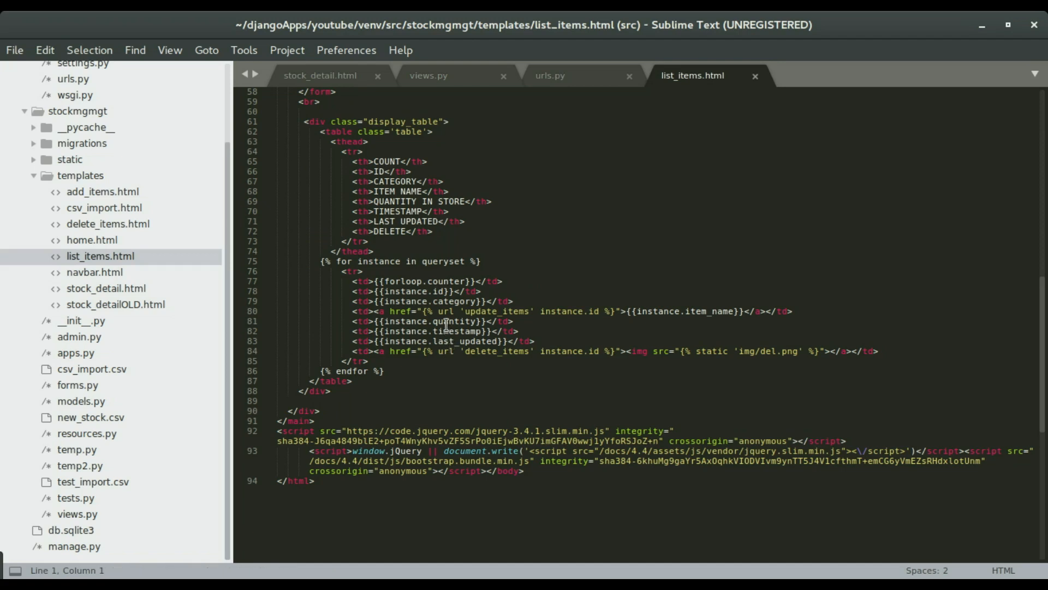
pyautogui.click(445, 320)
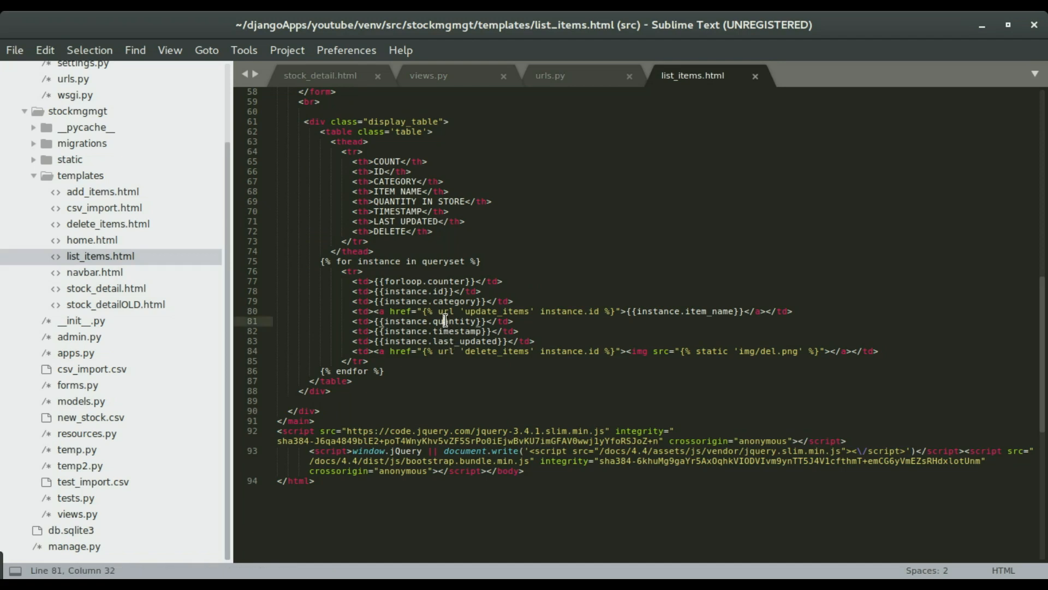
pyautogui.moveTo(354, 311); pyautogui.dragTo(545, 311)
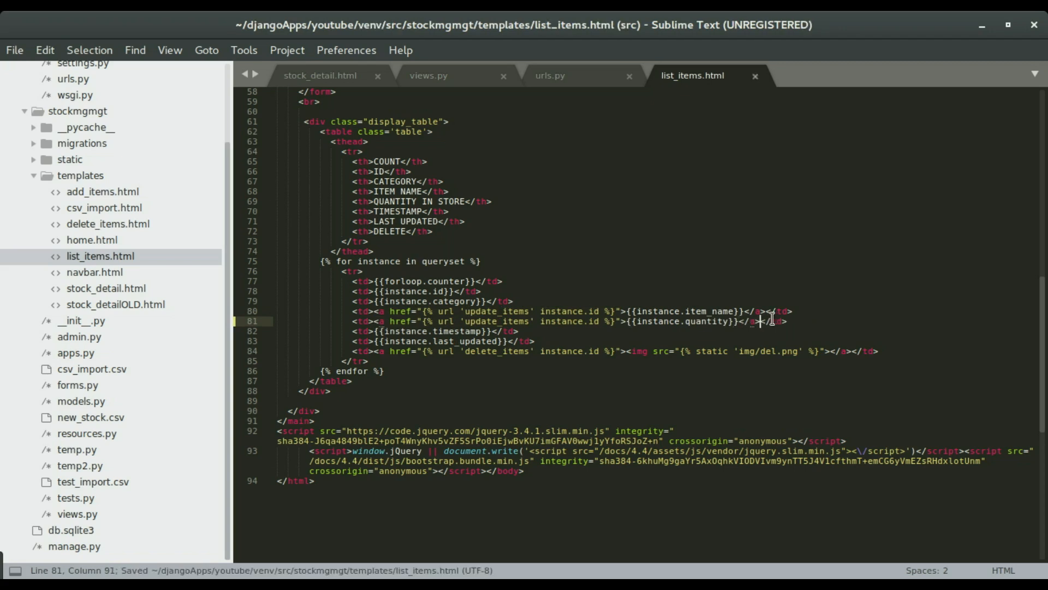
# Step: Retarget the quantity link's URL name from update_items to stock_detail
pyautogui.doubleClick(502, 322)
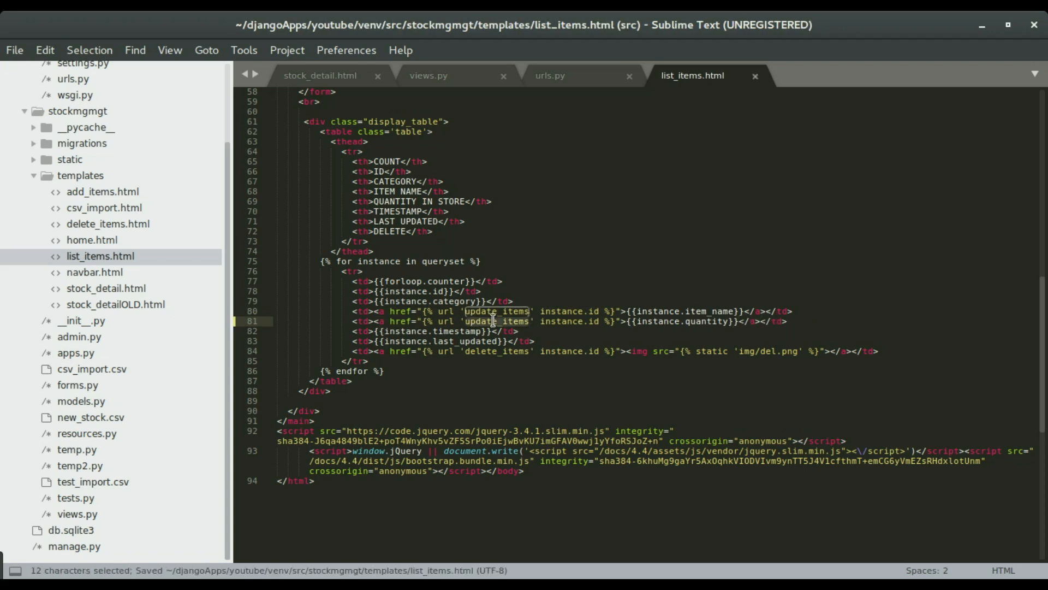
pyautogui.write('s')
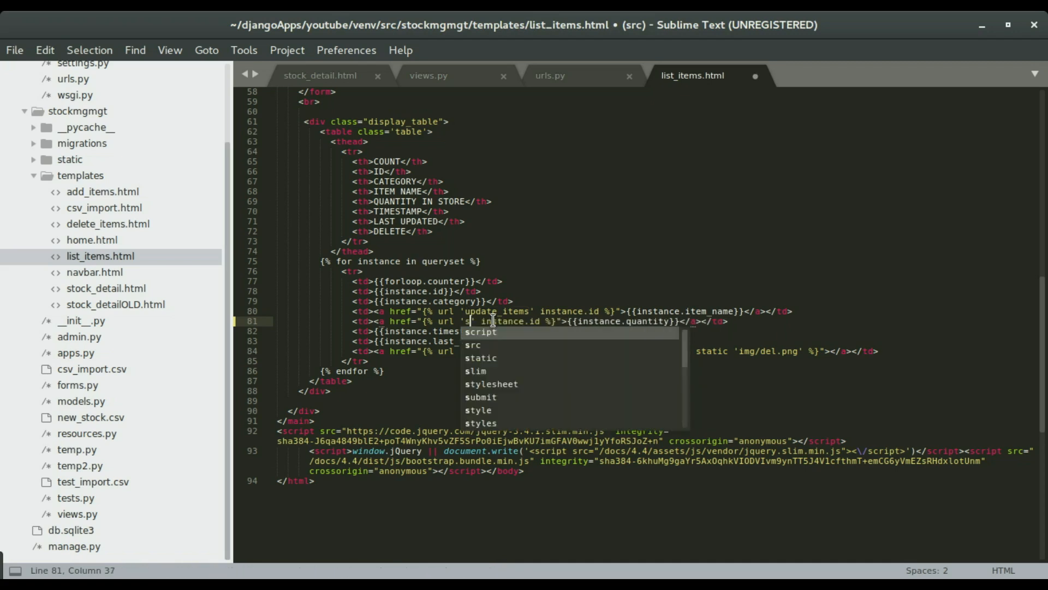
pyautogui.write('tock_d')
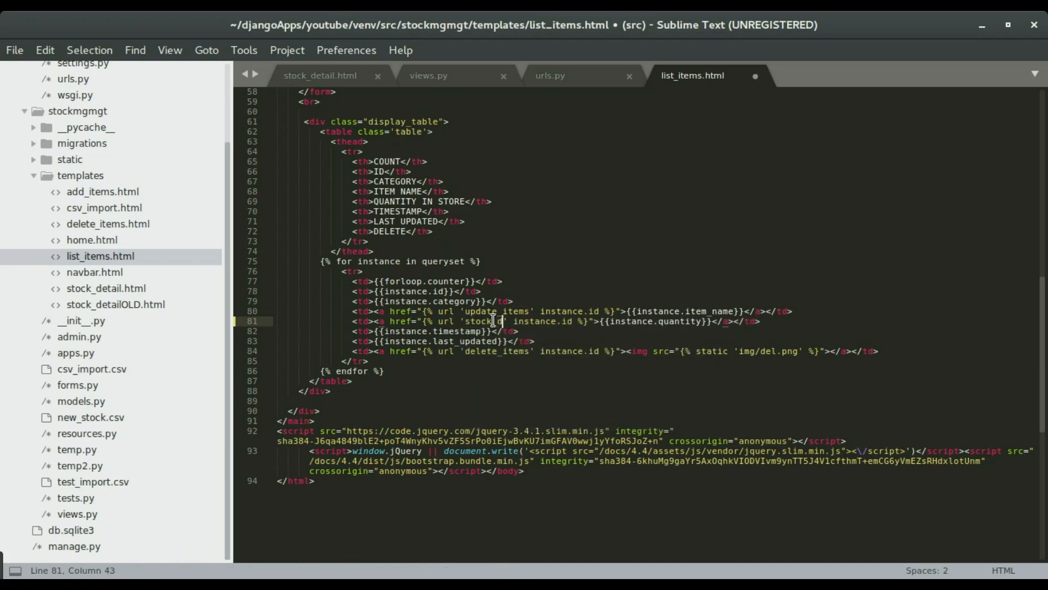
pyautogui.write('etail')
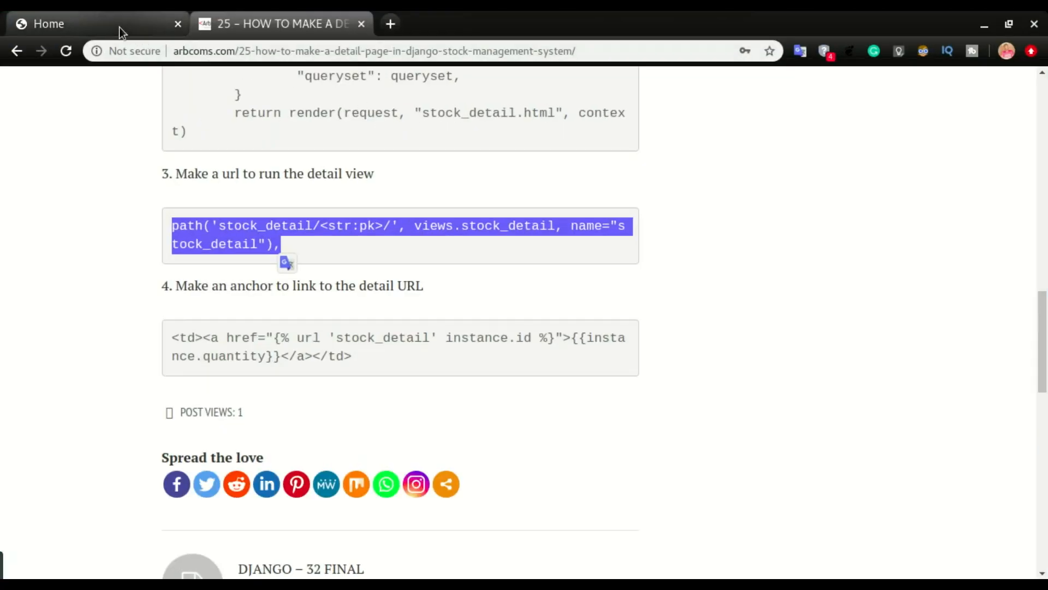
# Step: Open the Mouse item's stock_detail page from its quantity 10 link in the list
pyautogui.click(97, 23)
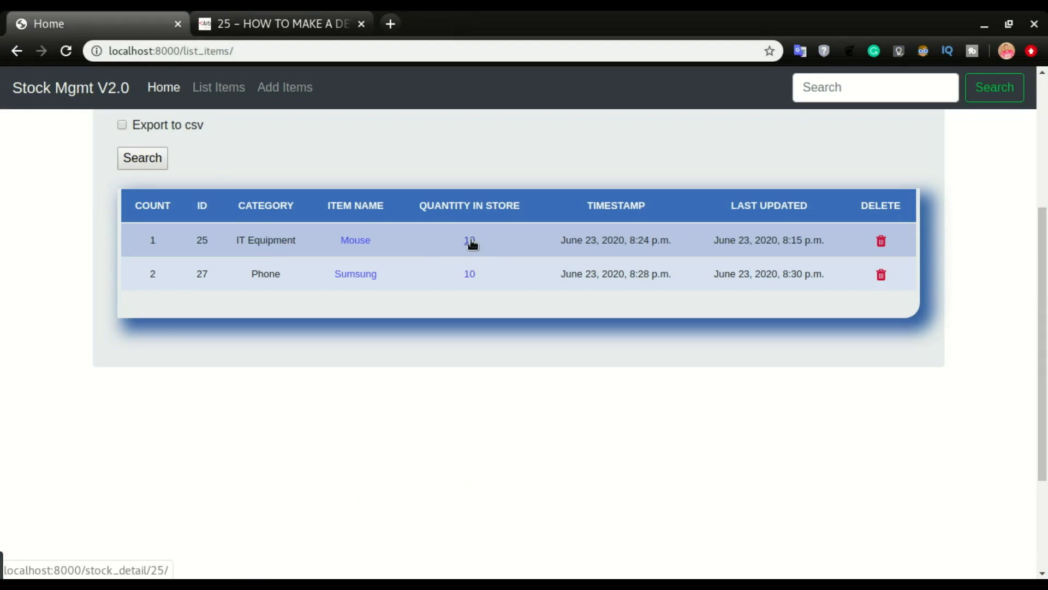
pyautogui.click(469, 240)
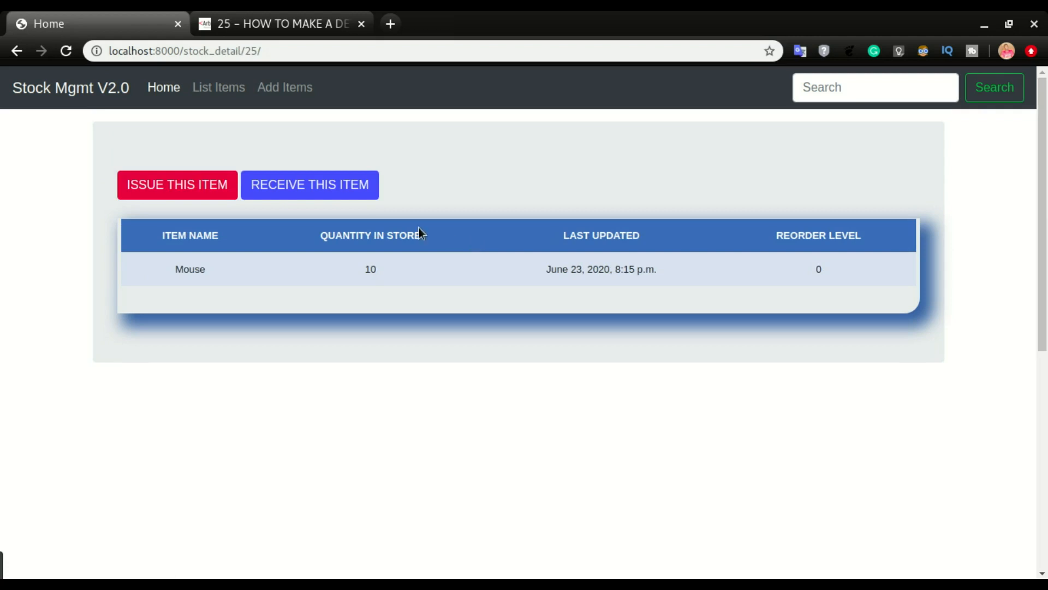
pyautogui.moveTo(410, 225)
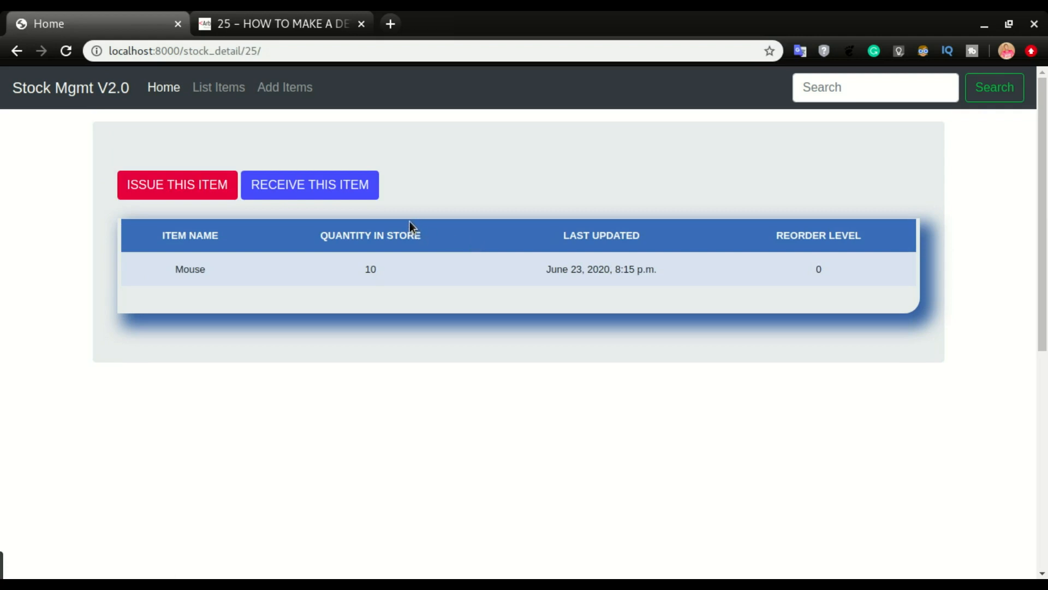